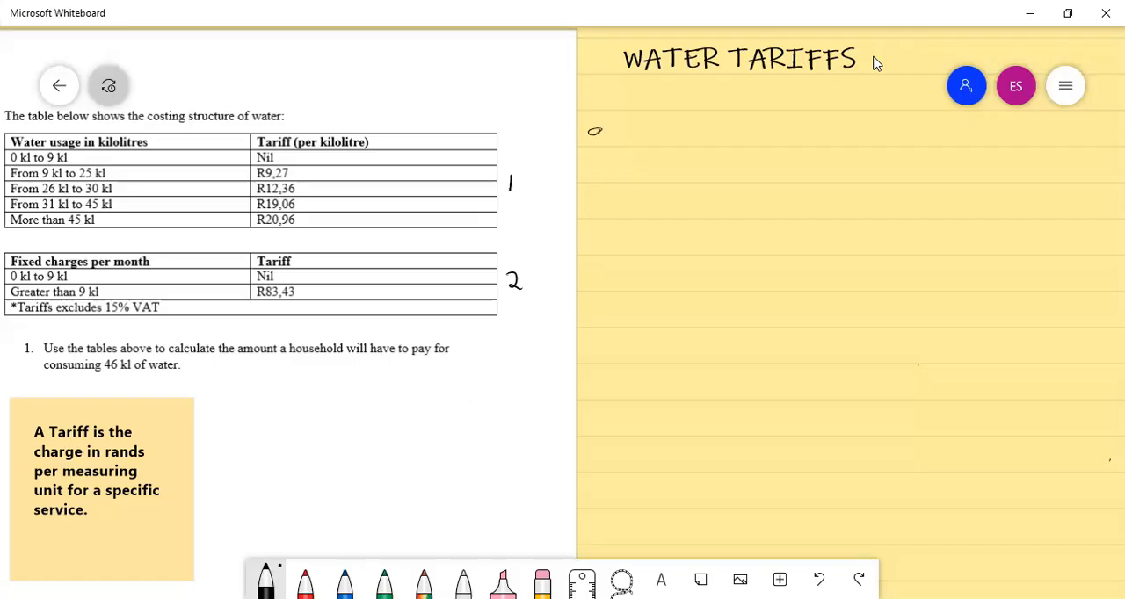
Handwrite '9kl × R0 = R0' under WATER TARIFFS and highlight 9 kl and 25 kl in the table.
{"action": "type", "text": "9kl"}
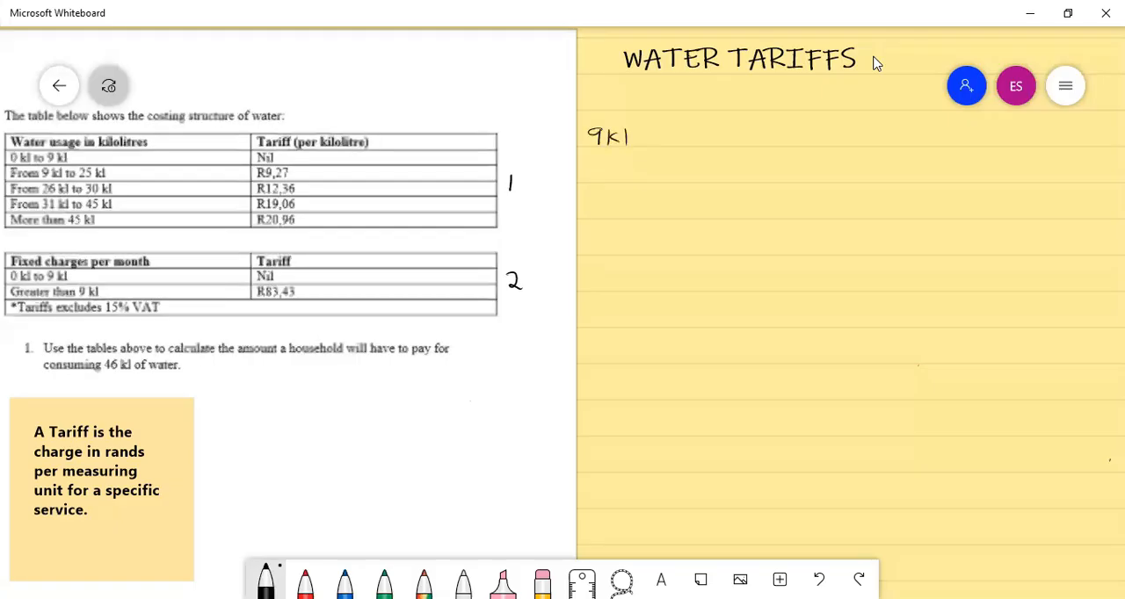
{"action": "mouse_move", "coordinate": [799, 112]}
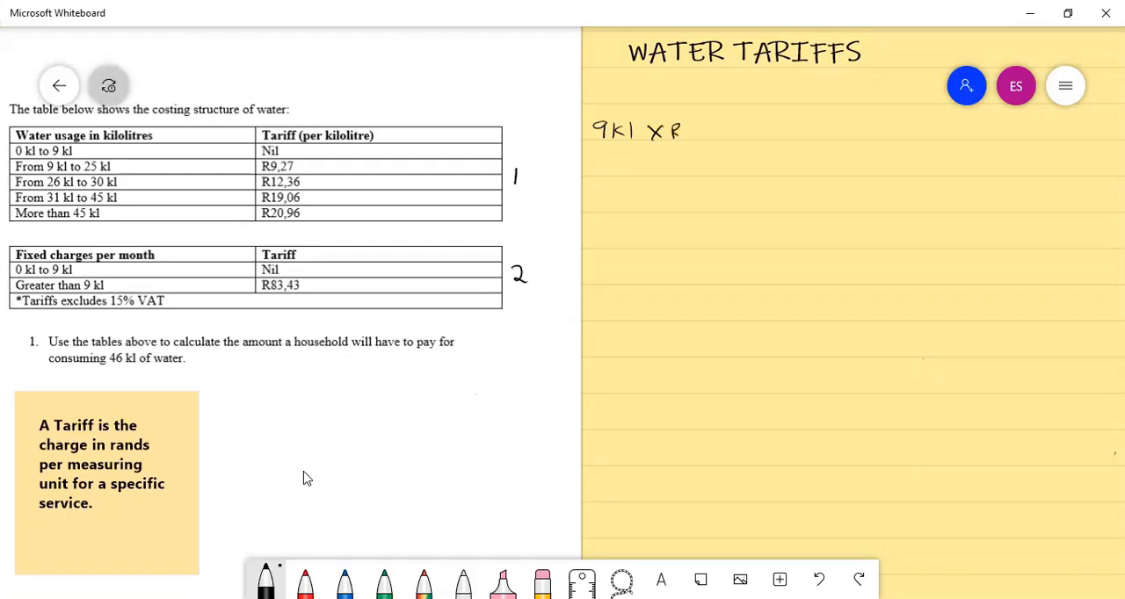
{"action": "type", "text": "R0 = P"}
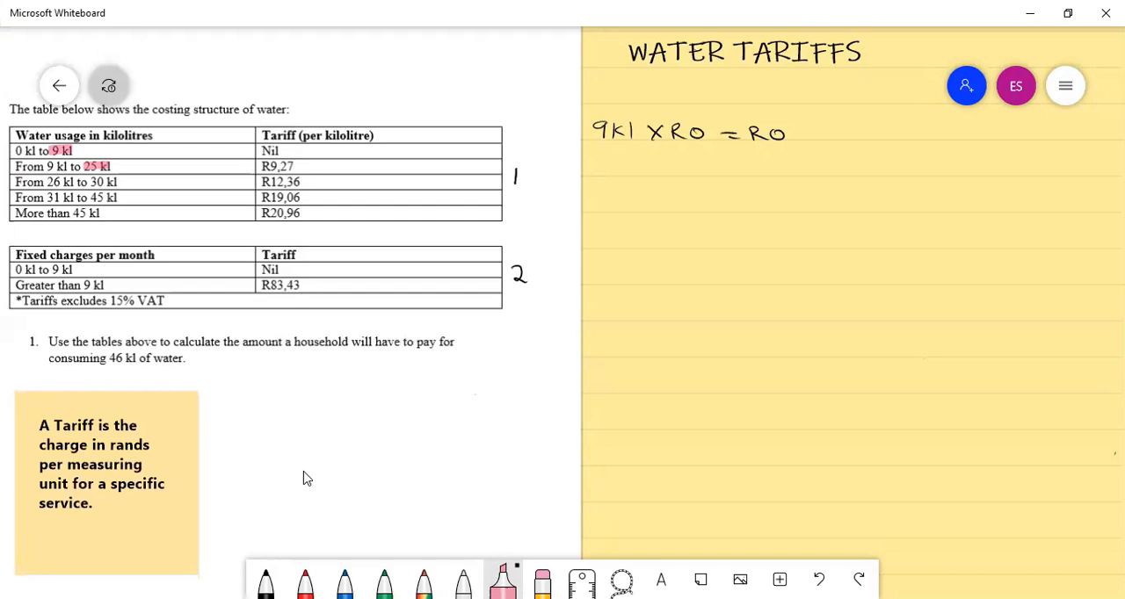
Write '16kl × R9,27 = R148,32' in black ink and highlight 30 kl in the table.
{"action": "left_click", "coordinate": [265, 580]}
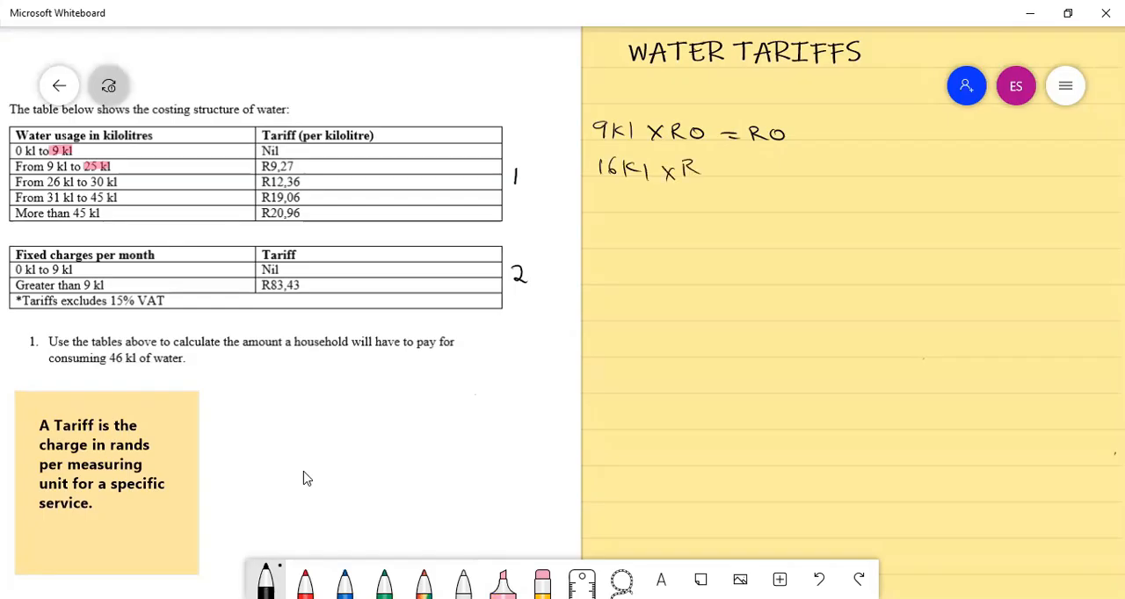
{"action": "type", "text": "9,27 ="}
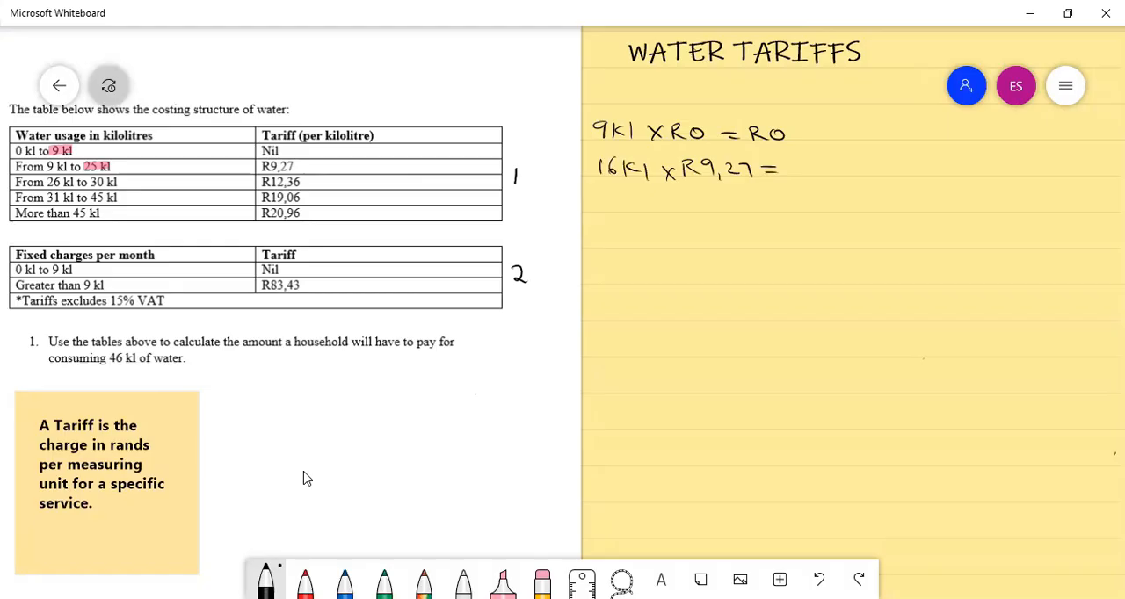
{"action": "type", "text": "R148,"}
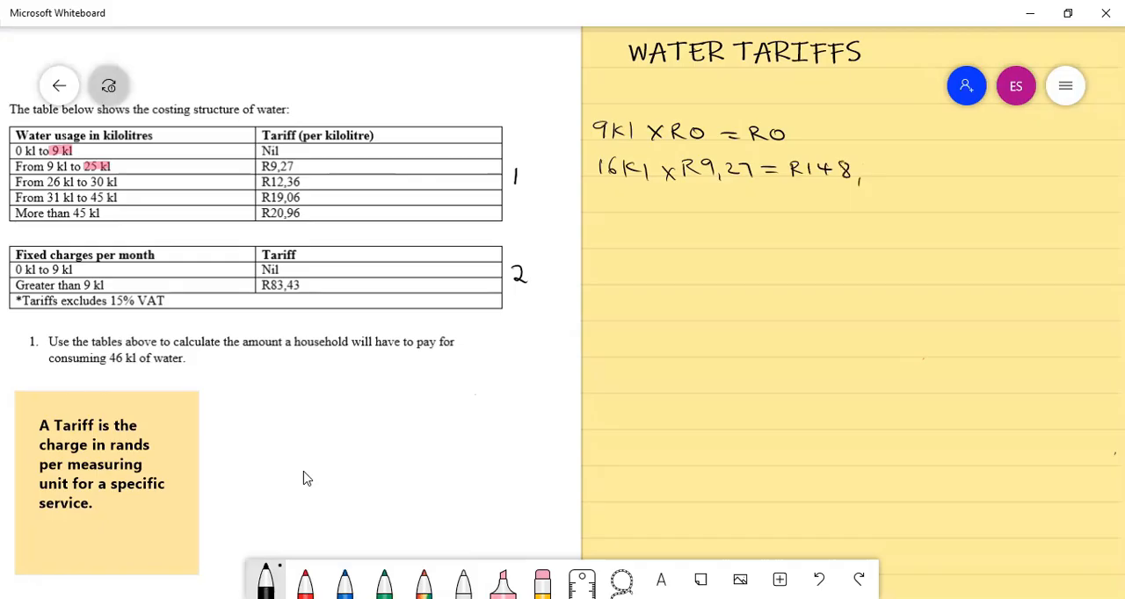
{"action": "type", "text": "32"}
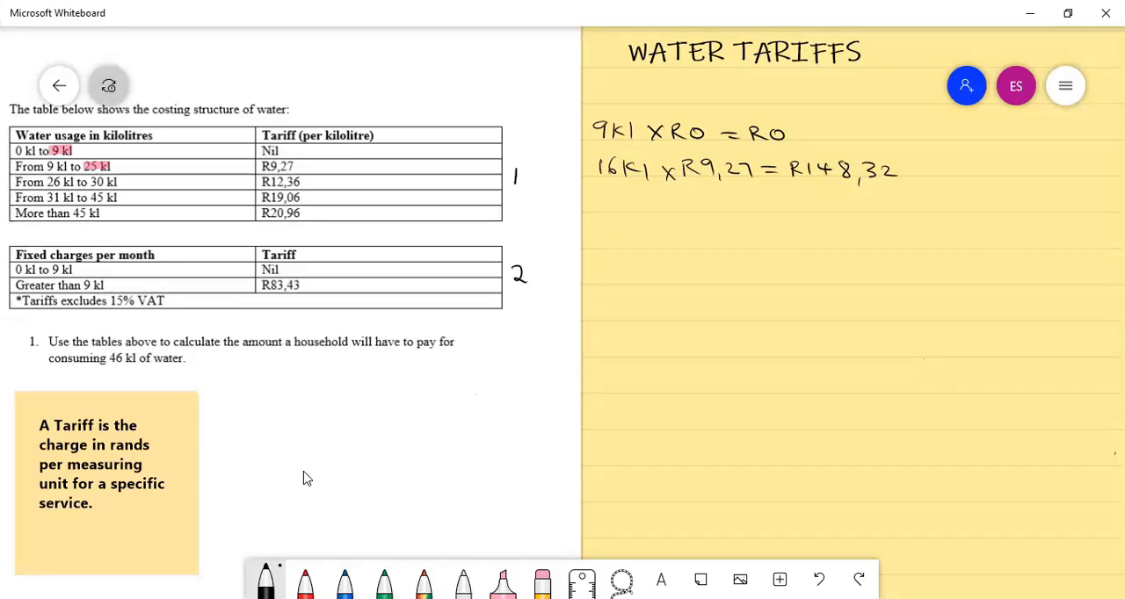
{"action": "left_click", "coordinate": [502, 580]}
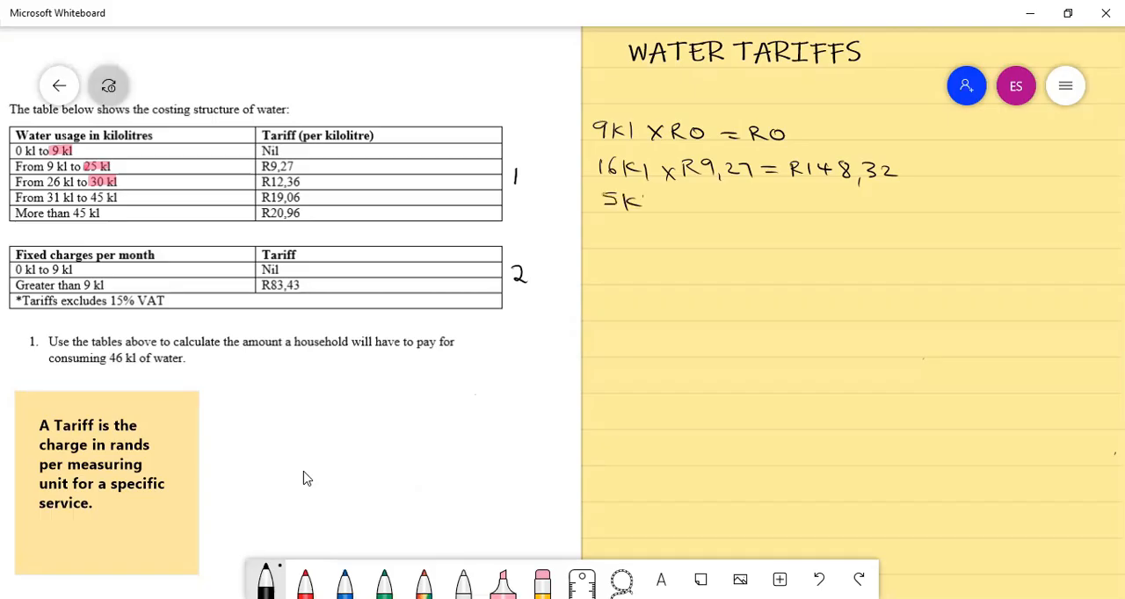
Finish the line '5kl × R12,36 = R61,80' and highlight 45 kl in the table.
{"action": "left_click_drag", "start_coordinate": [633, 202], "coordinate": [698, 206]}
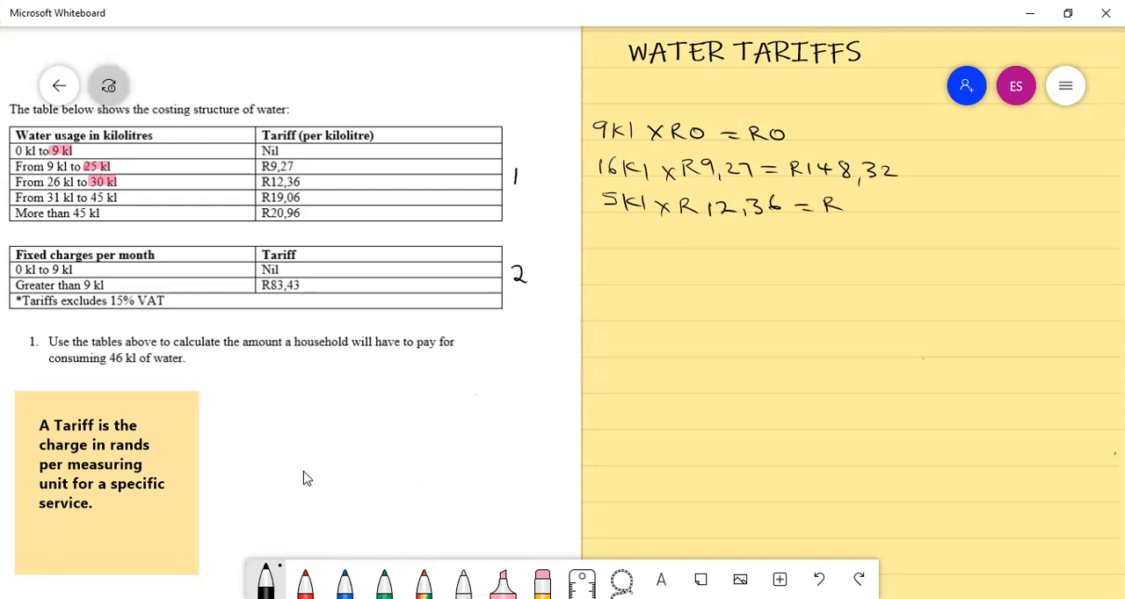
{"action": "type", "text": "61,5"}
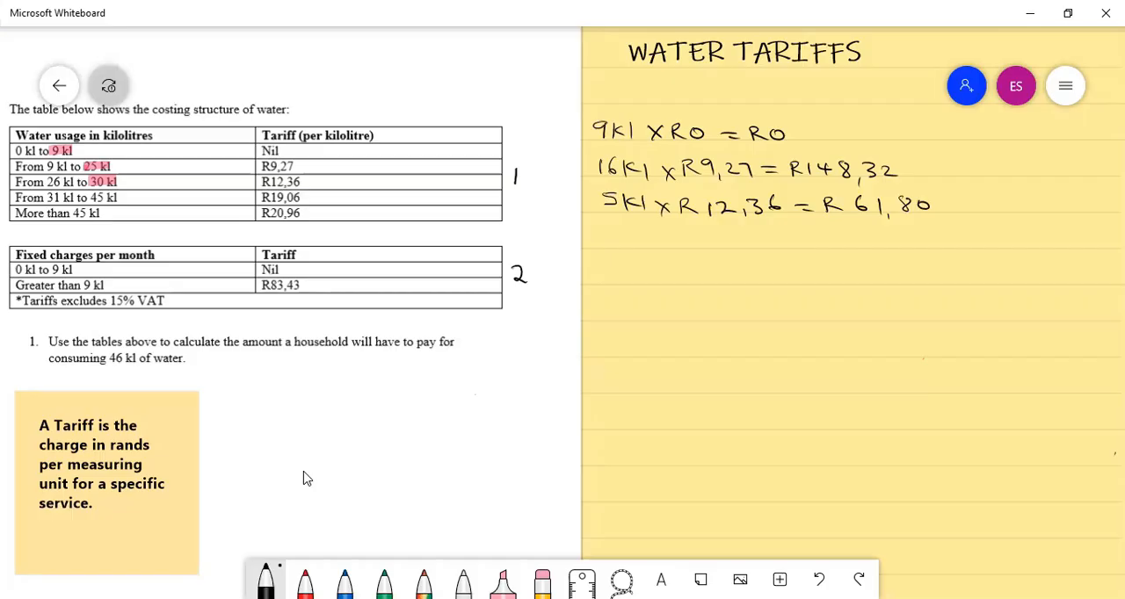
{"action": "left_click", "coordinate": [501, 580]}
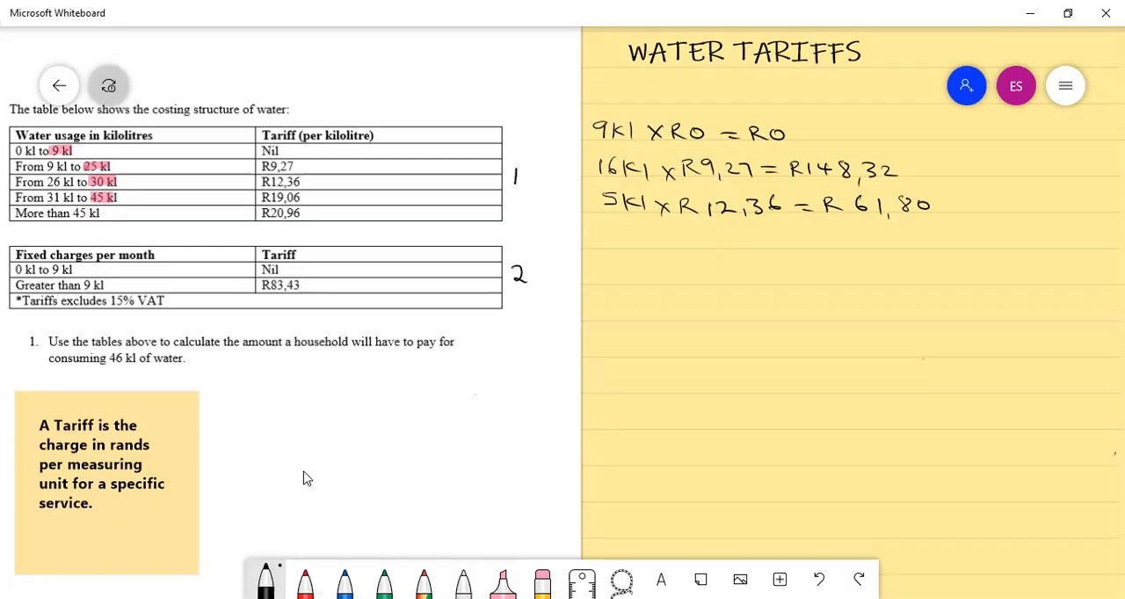
Write the fourth bracket line '15kl × R19,06 = R285,90'.
{"action": "left_click_drag", "start_coordinate": [611, 237], "coordinate": [629, 237]}
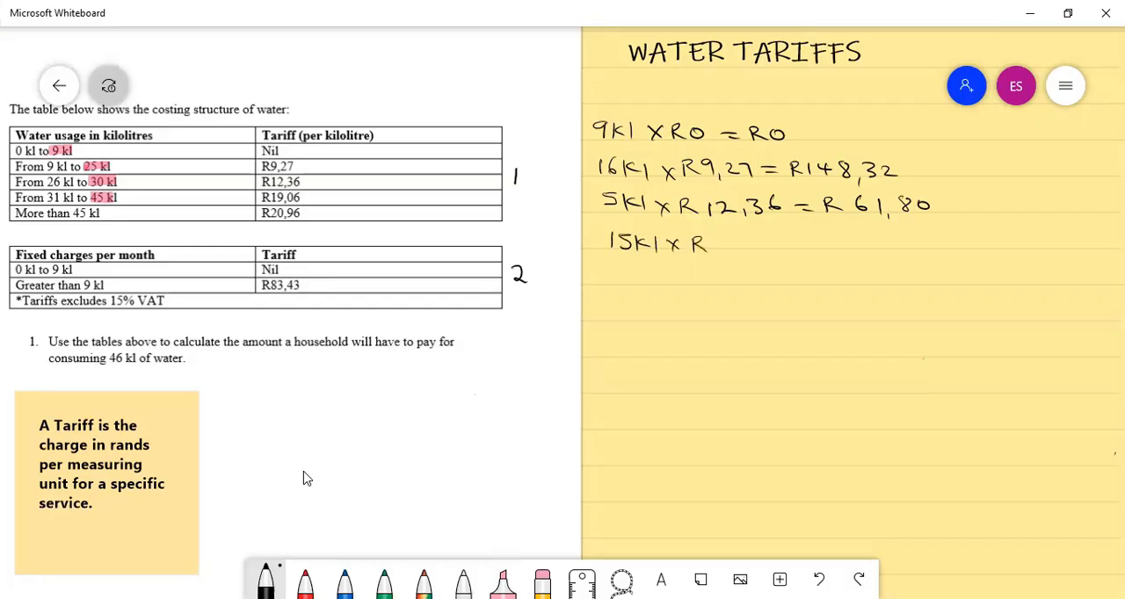
{"action": "type", "text": "19,06 = R"}
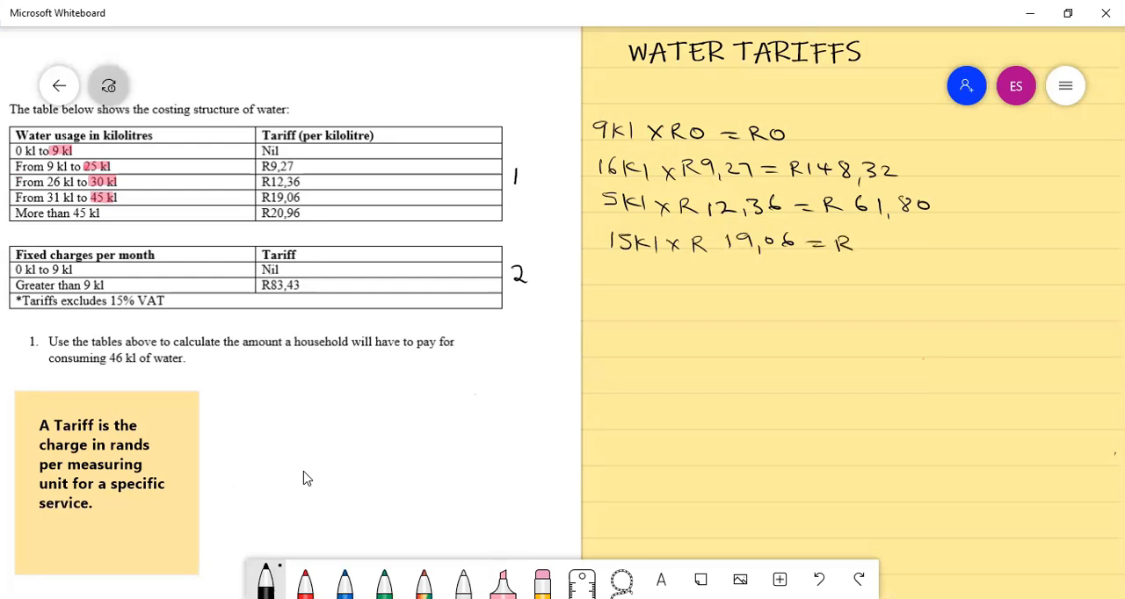
{"action": "type", "text": "285,90"}
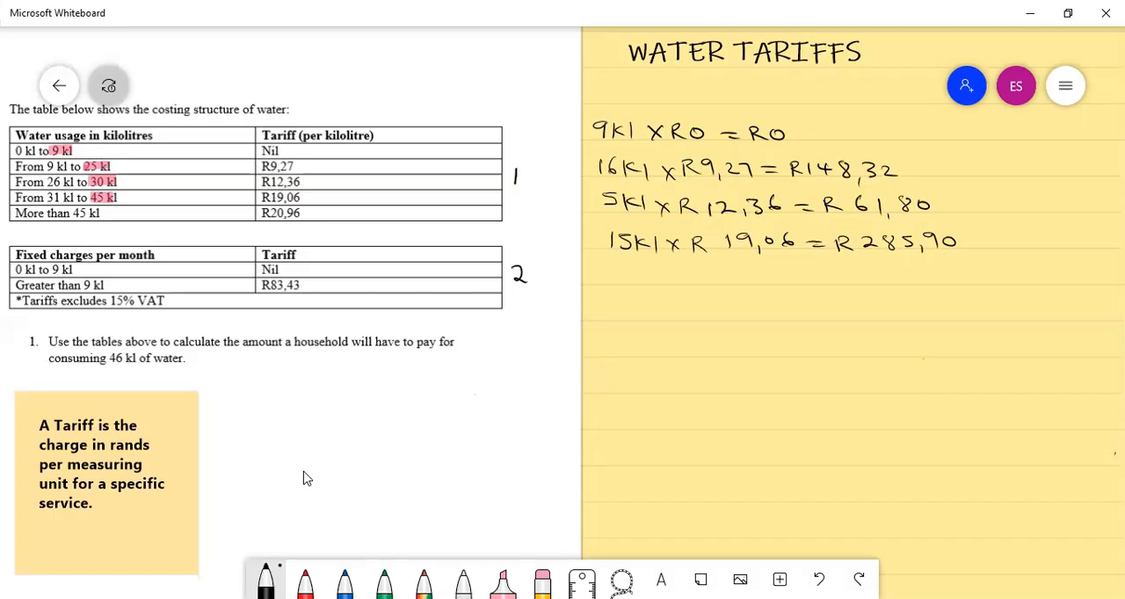
Write the top bracket line '1kl × R20,96 = R20,96' beneath it.
{"action": "left_click_drag", "start_coordinate": [624, 277], "coordinate": [655, 276]}
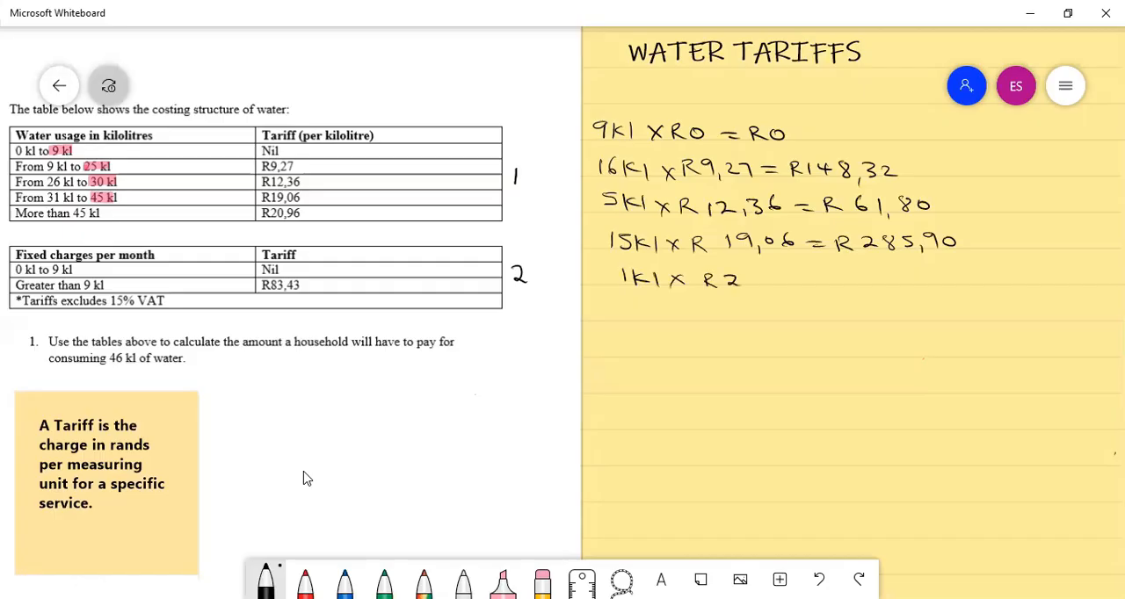
{"action": "type", "text": "0,96"}
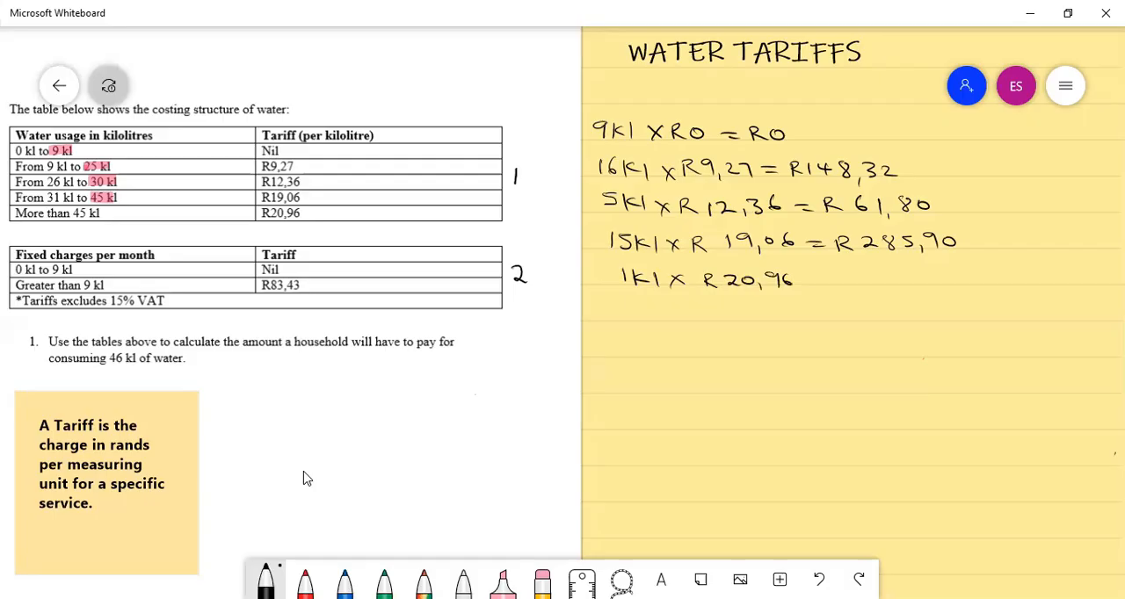
{"action": "type", "text": "= R 20,96"}
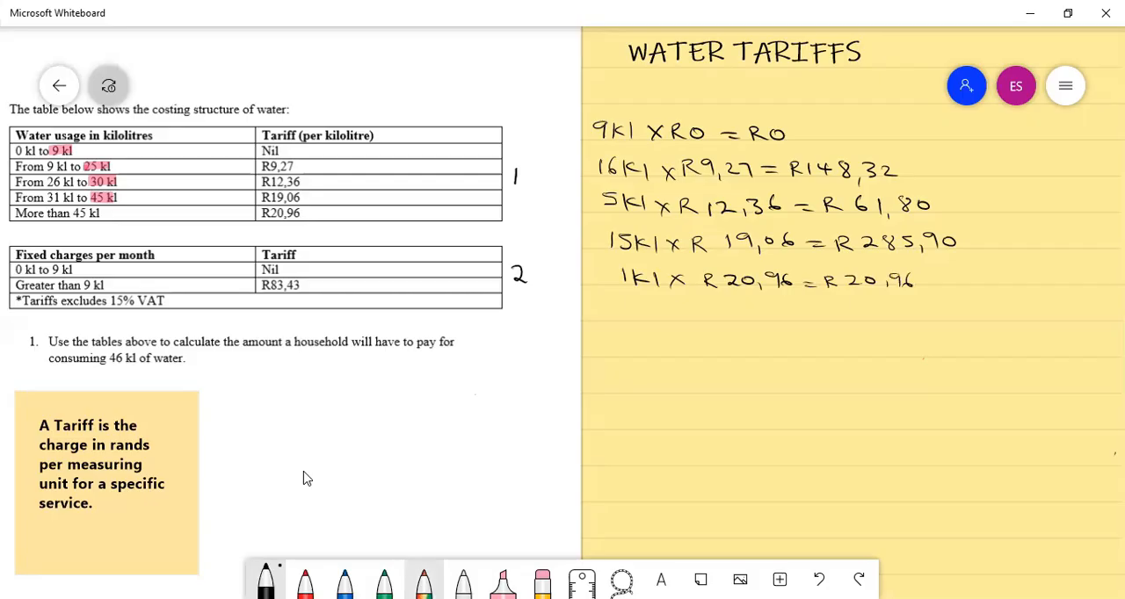
{"action": "left_click", "coordinate": [304, 580]}
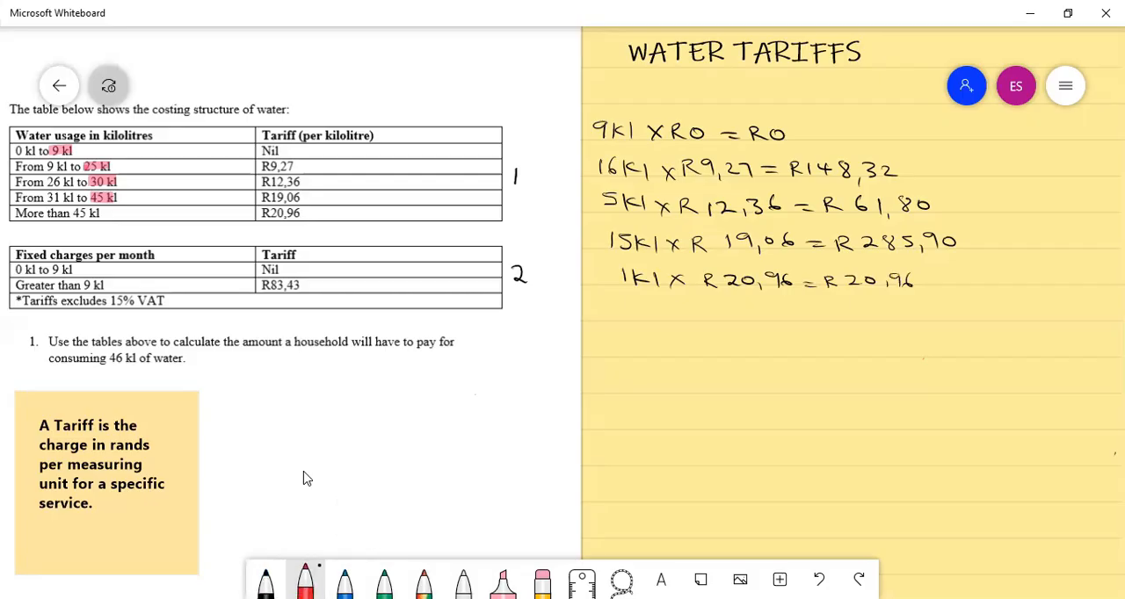
Mark the kilolitre column and highlight the costs R0, R148,32, R61,80, R285,90 and R20,96.
{"action": "left_click_drag", "start_coordinate": [670, 206], "coordinate": [663, 299]}
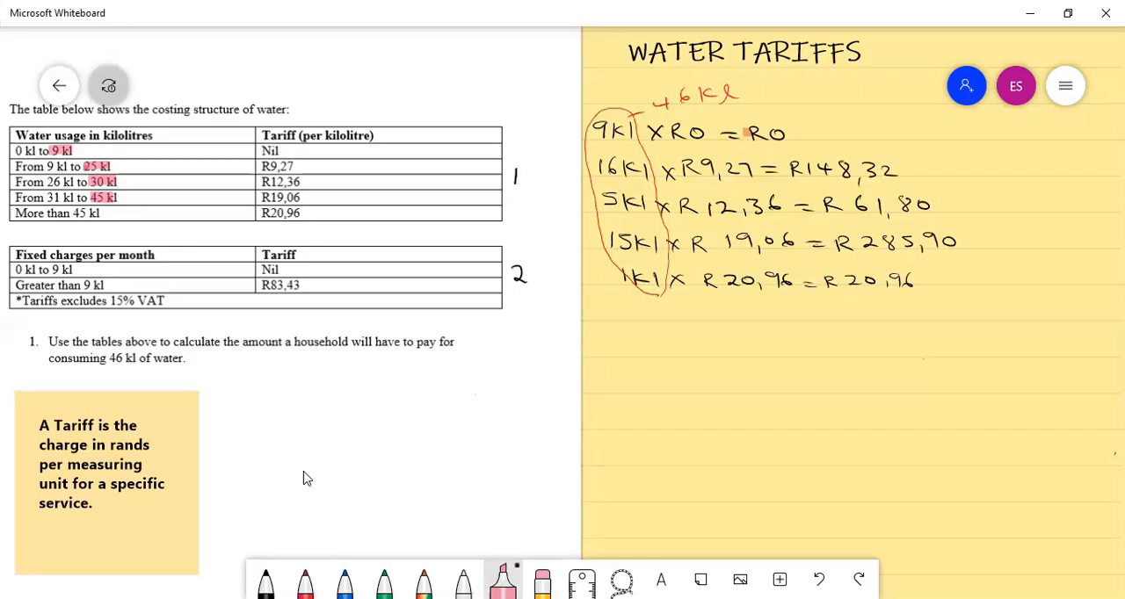
{"action": "left_click_drag", "start_coordinate": [747, 133], "coordinate": [888, 169]}
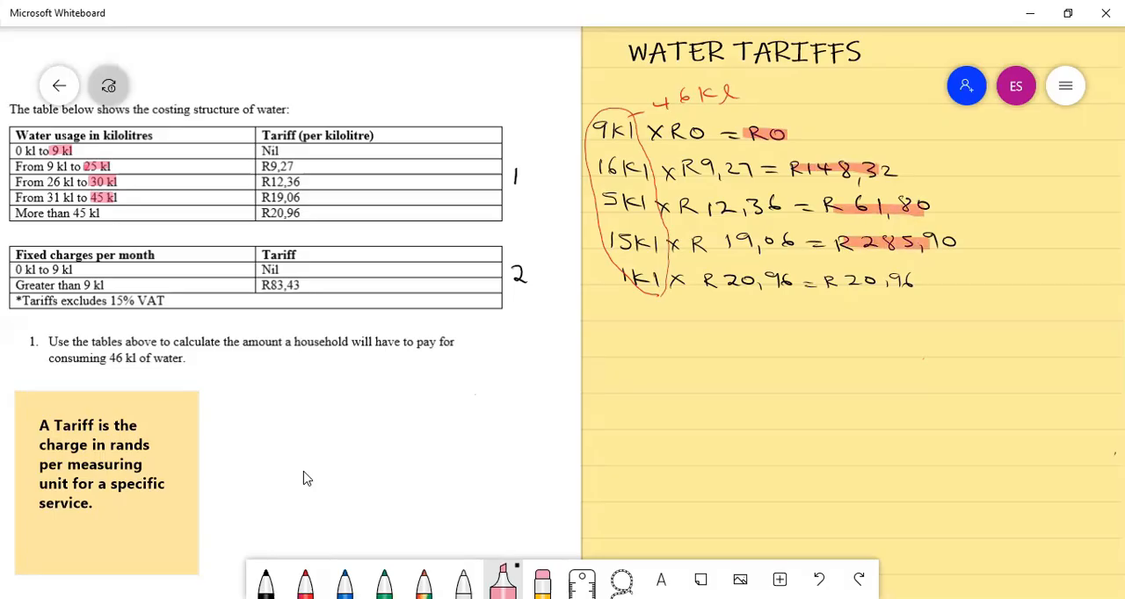
{"action": "left_click_drag", "start_coordinate": [831, 290], "coordinate": [910, 290]}
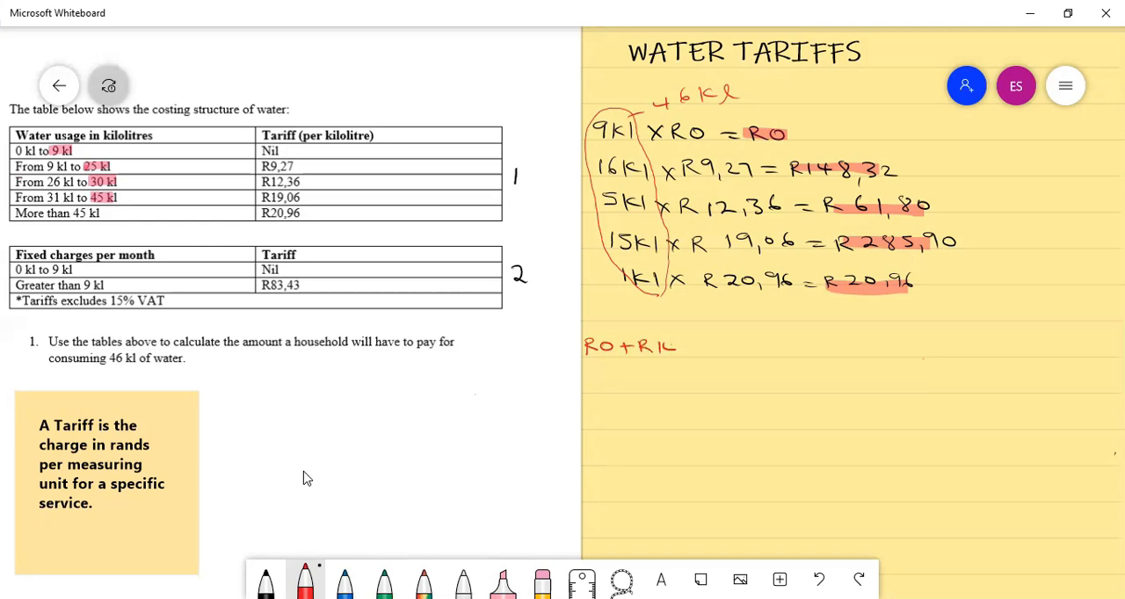
Write 'R0 + R148,32 + R61,80 + R285,90 + R20,96' in red and highlight the R83,43 row.
{"action": "type", "text": "148,"}
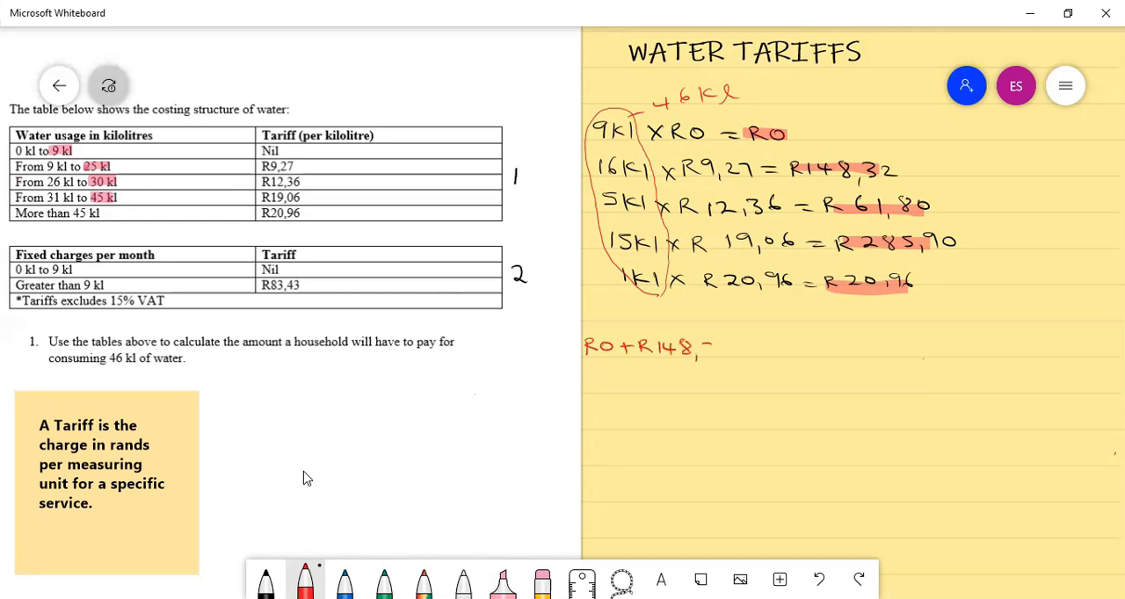
{"action": "type", "text": "32 +R"}
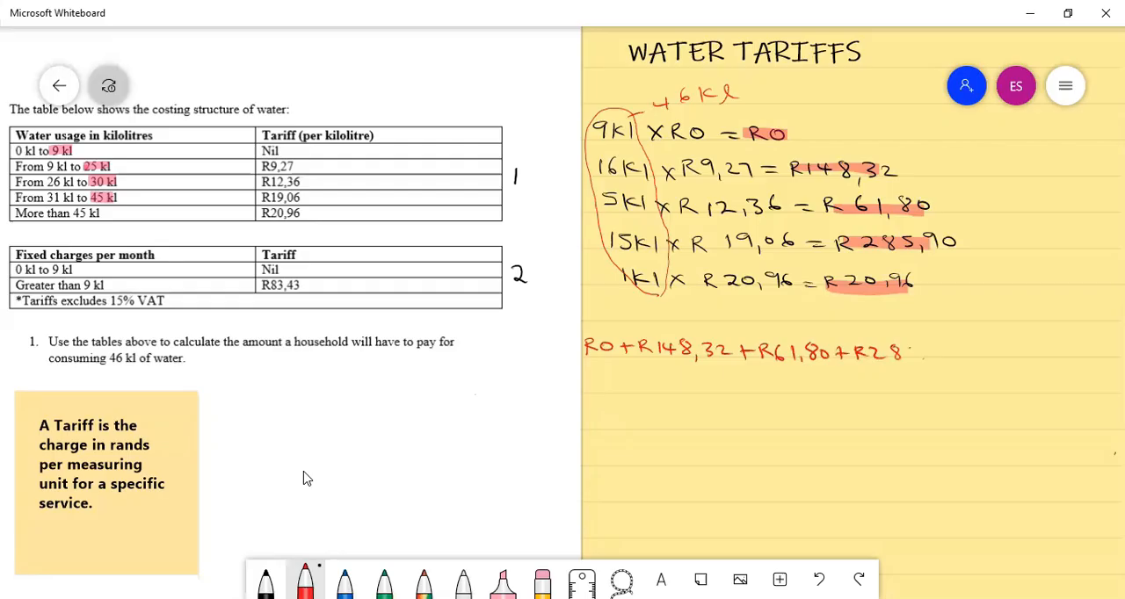
{"action": "type", "text": "5,90+"}
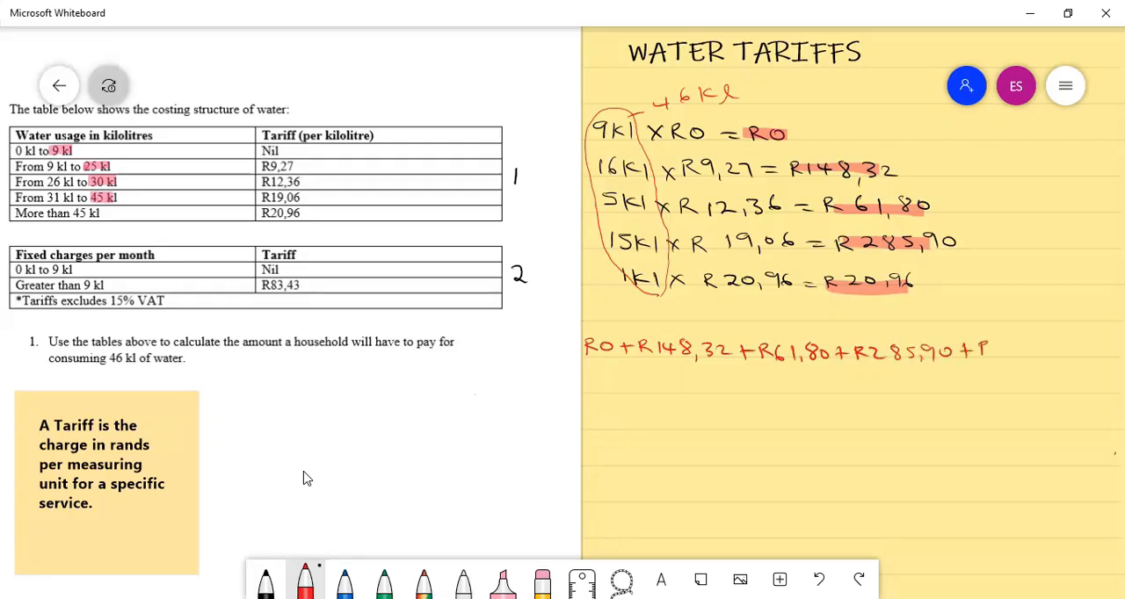
{"action": "type", "text": "R20,9"}
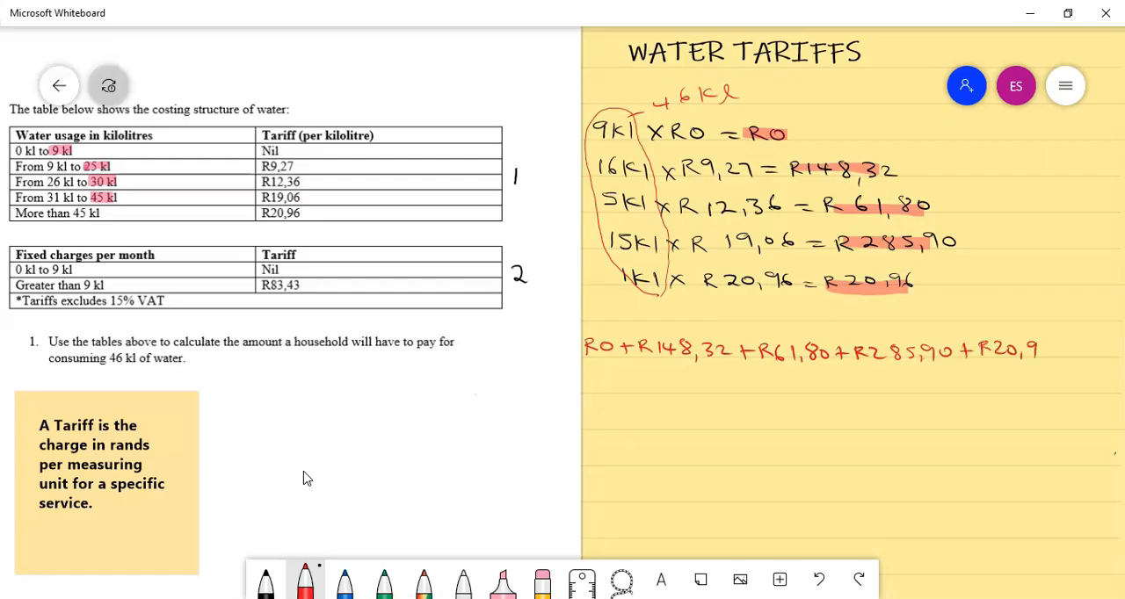
{"action": "type", "text": "6"}
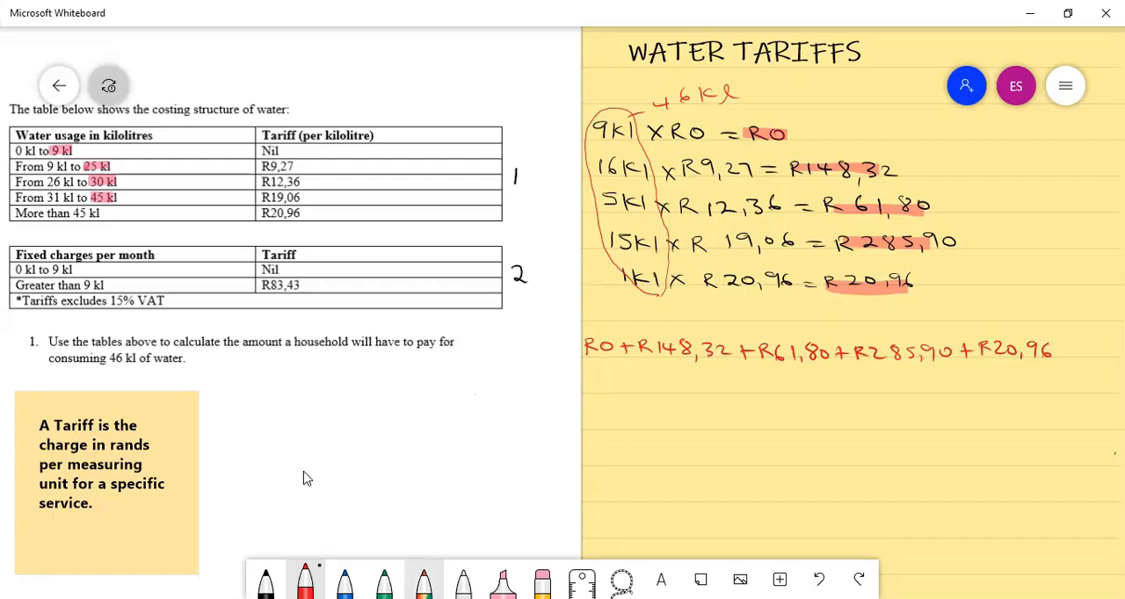
{"action": "left_click", "coordinate": [502, 580]}
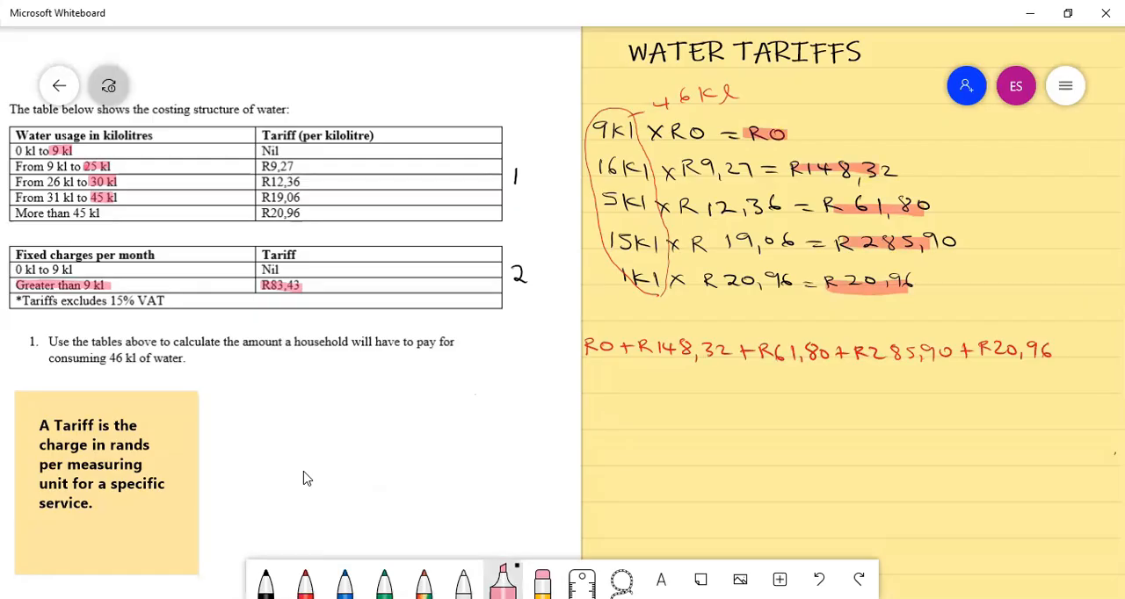
Append '+ R83,43', write the subtotal R600,41, and highlight the 15% VAT note.
{"action": "left_click", "coordinate": [304, 580]}
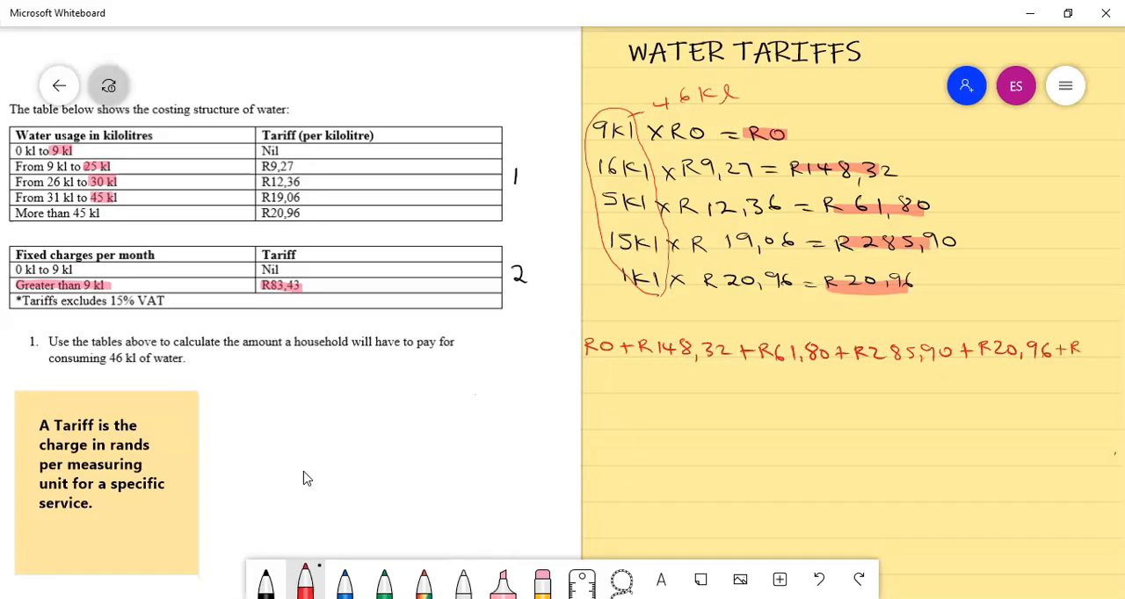
{"action": "type", "text": "83,43"}
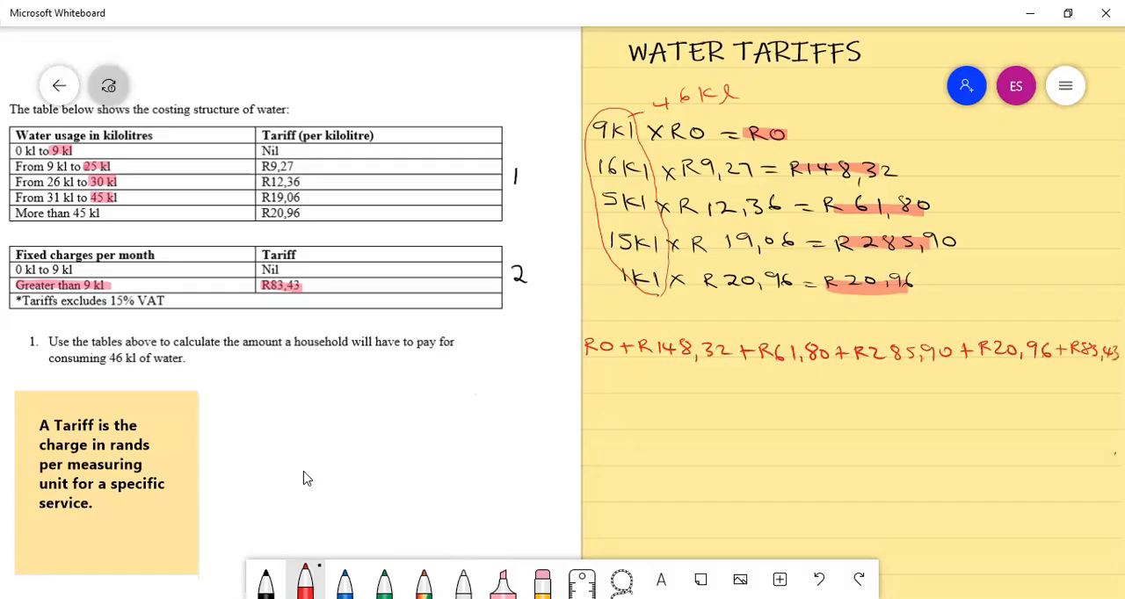
{"action": "left_click_drag", "start_coordinate": [596, 391], "coordinate": [602, 373]}
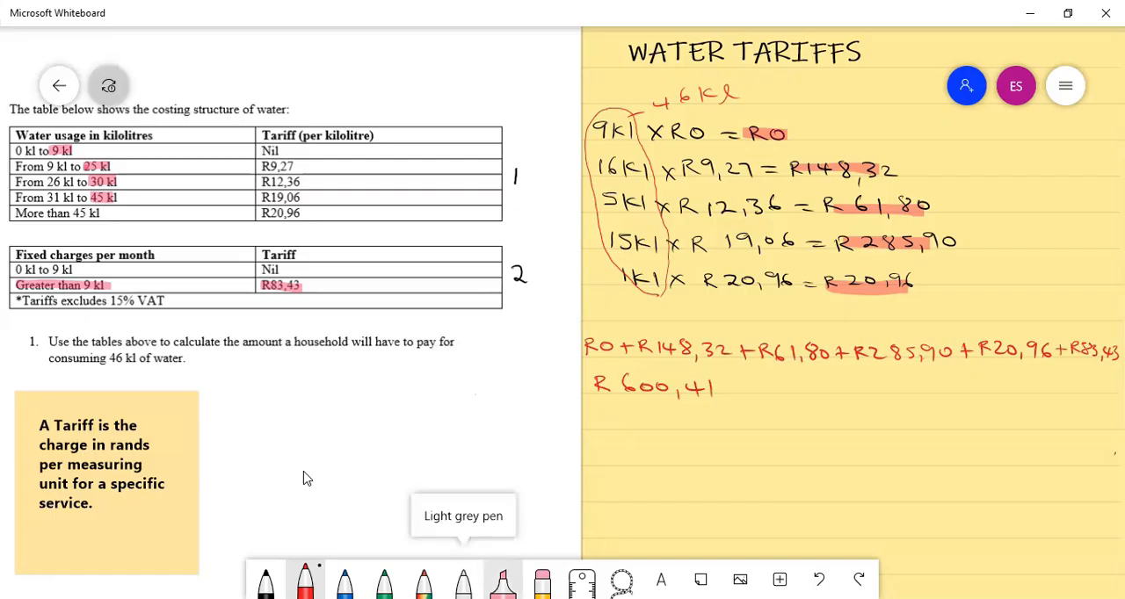
{"action": "left_click", "coordinate": [502, 580]}
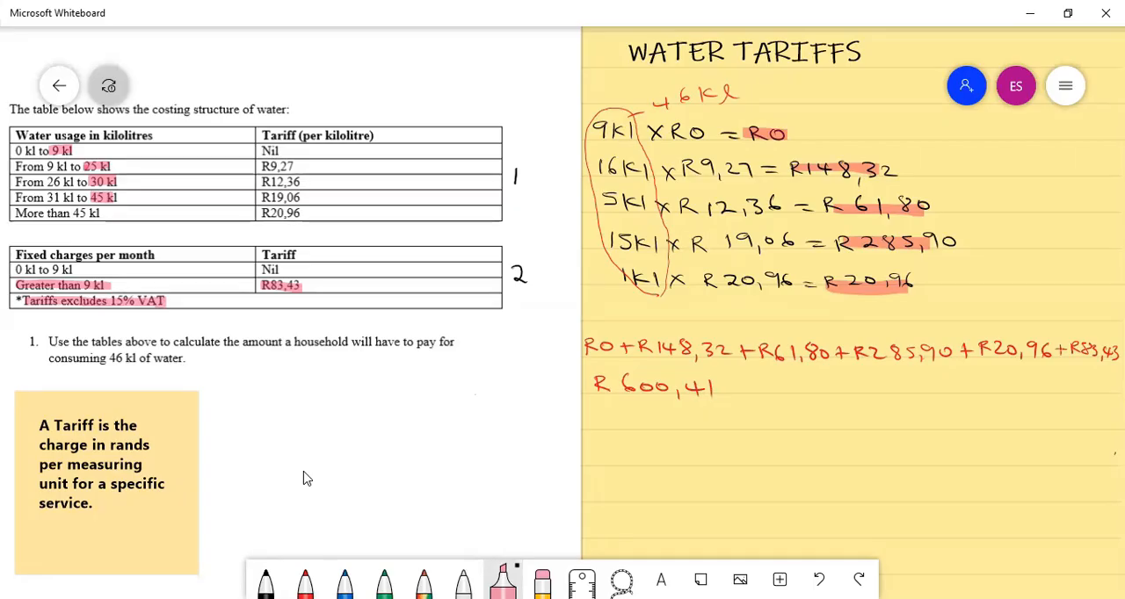
Write 'R600,41 × 15/100 = R90,06 – VAT' and 'R600,41 + R90,06 = R690,47' in red.
{"action": "left_click", "coordinate": [304, 580]}
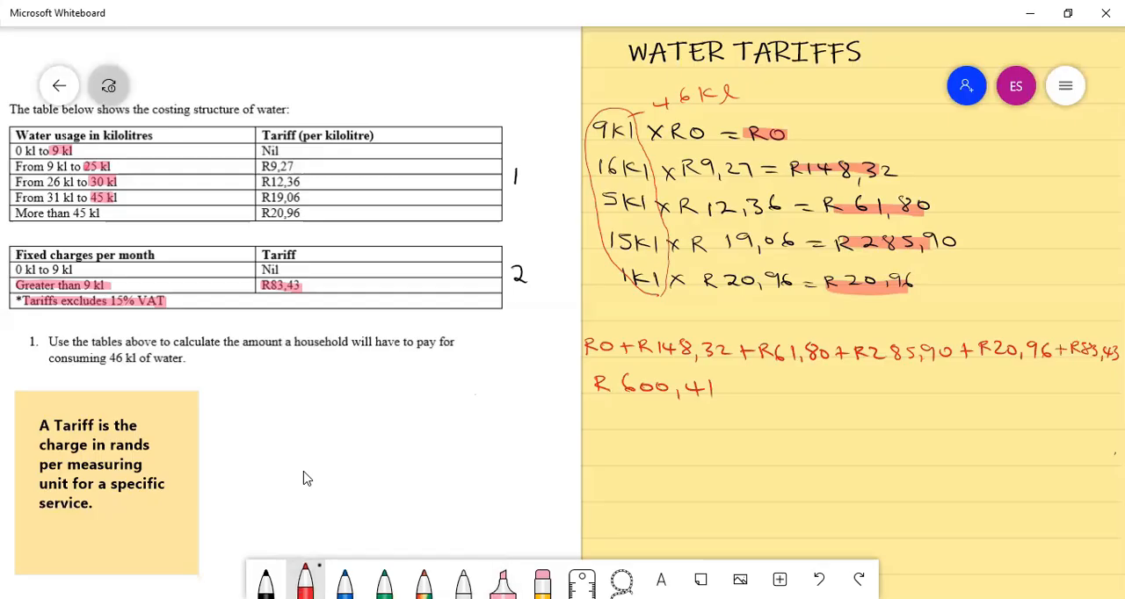
{"action": "left_click_drag", "start_coordinate": [720, 378], "coordinate": [742, 395]}
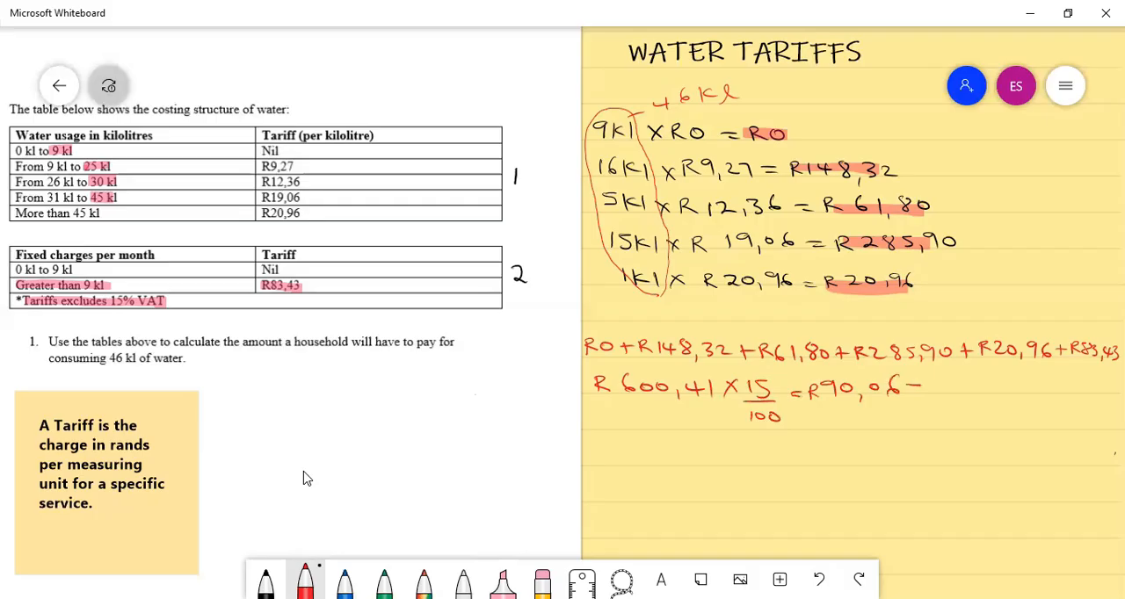
{"action": "type", "text": "Vm"}
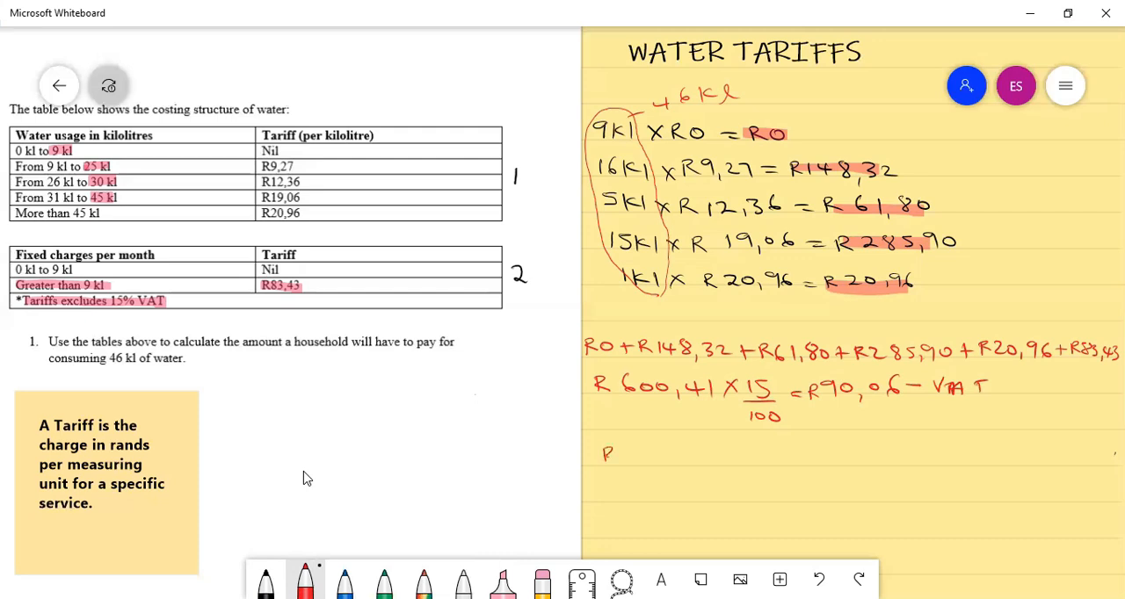
{"action": "type", "text": "600,41 + R90,06 = R690,47"}
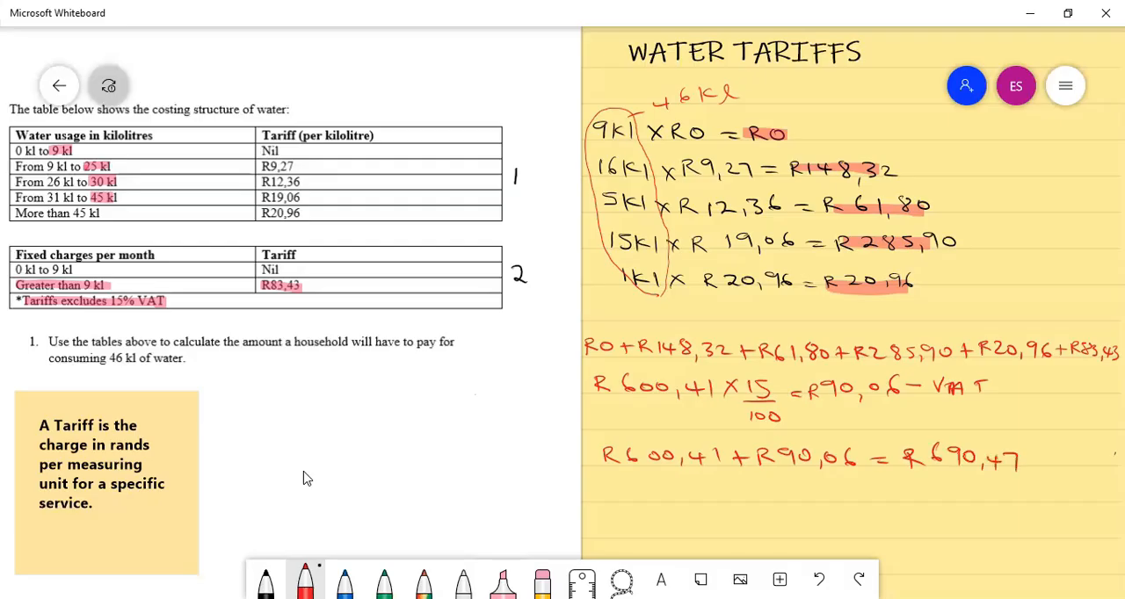
{"action": "left_click_drag", "start_coordinate": [966, 435], "coordinate": [1011, 426]}
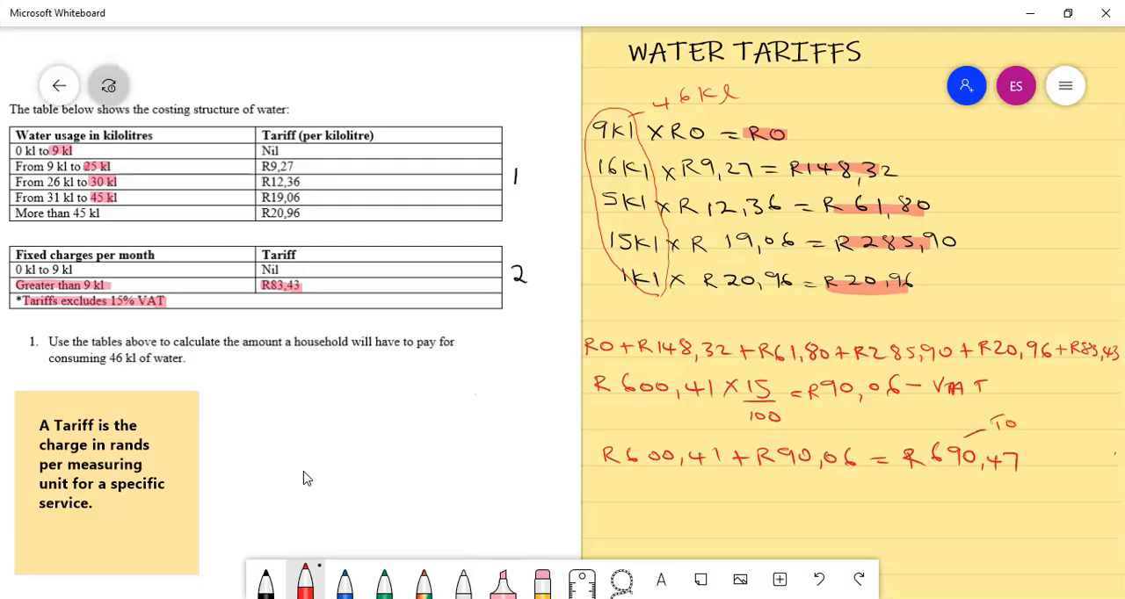